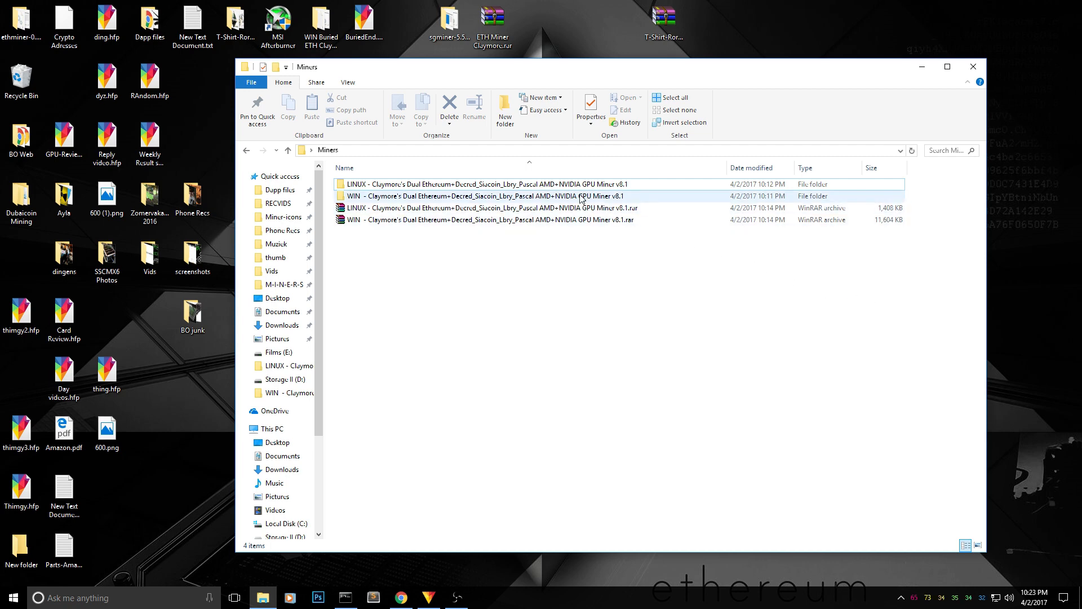
# - Open the WIN Claymore's Dual Ethereum miner folder and inspect its 4-8GB Start Miner batch files
pyautogui.click(483, 195)
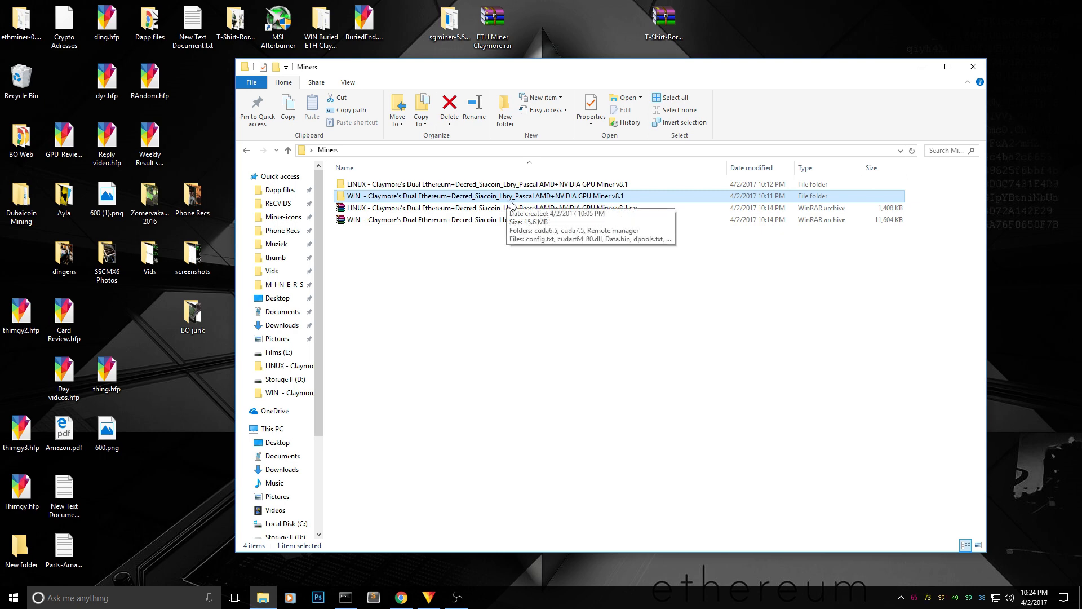
pyautogui.doubleClick(483, 196)
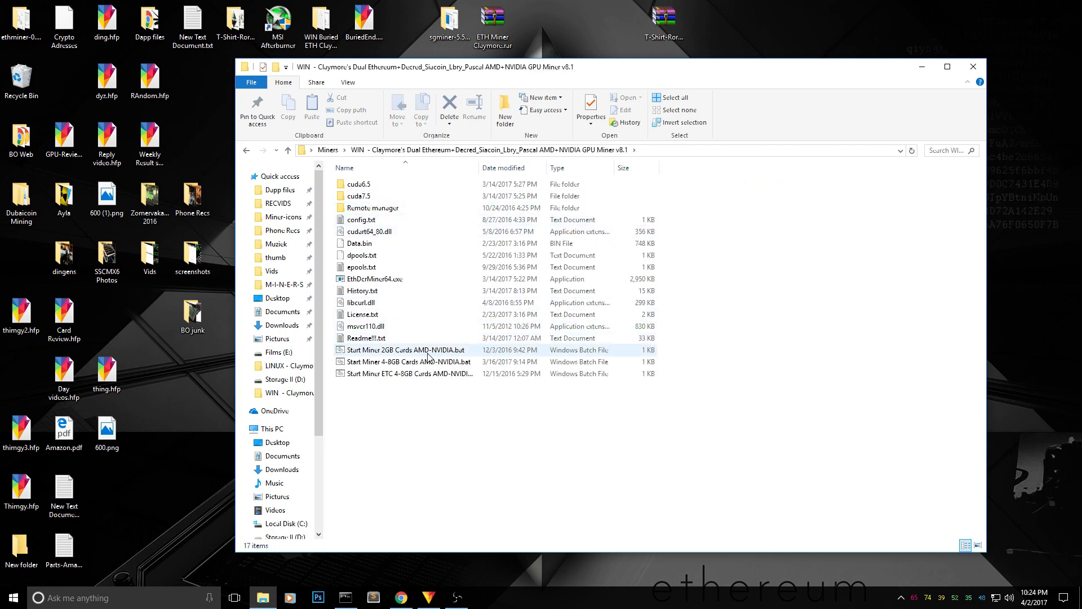
pyautogui.click(406, 361)
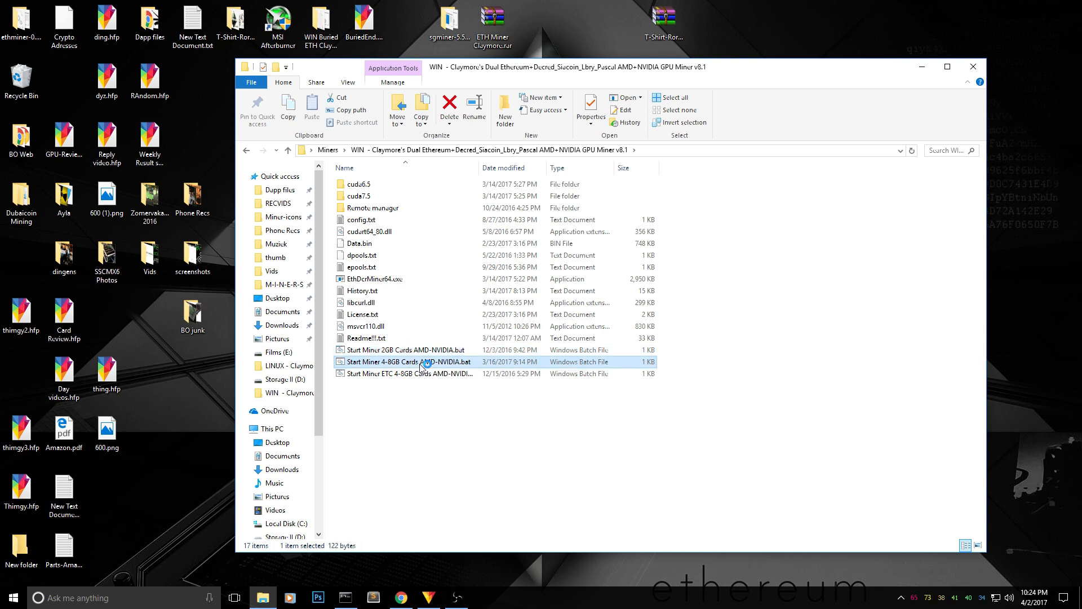
pyautogui.click(403, 373)
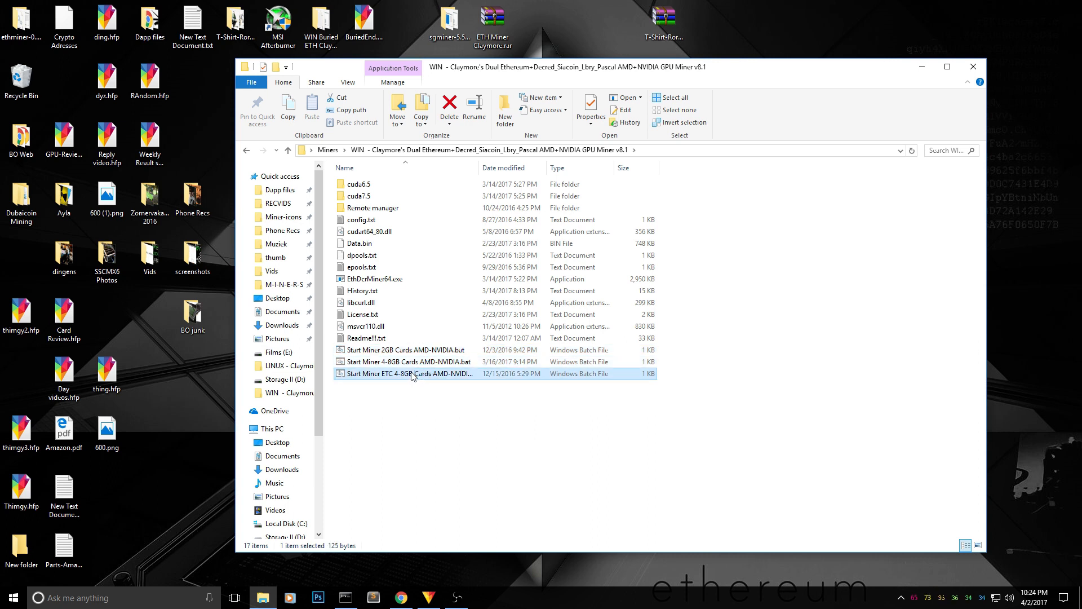
pyautogui.moveTo(425, 391)
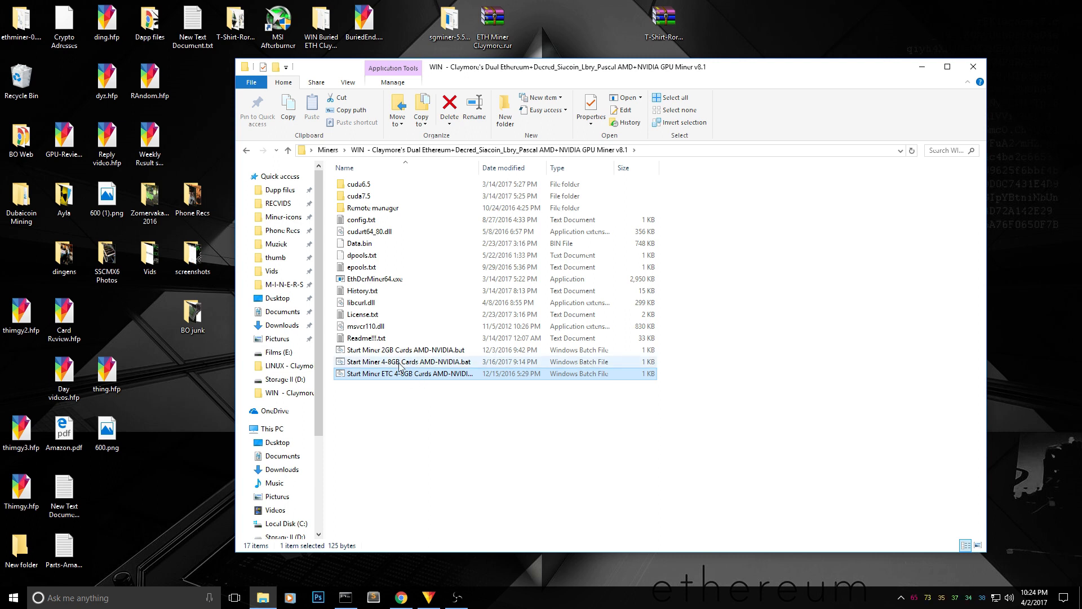
pyautogui.moveTo(406, 361)
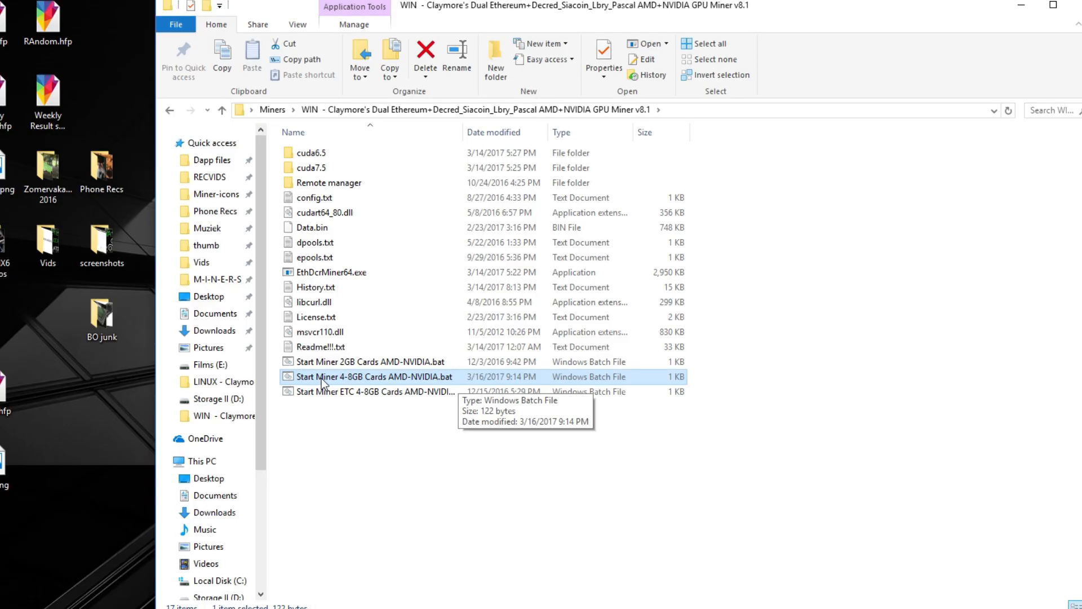
# - Edit Start Miner 4-8GB Cards AMD-NVIDIA.bat in Notepad
pyautogui.rightClick(372, 376)
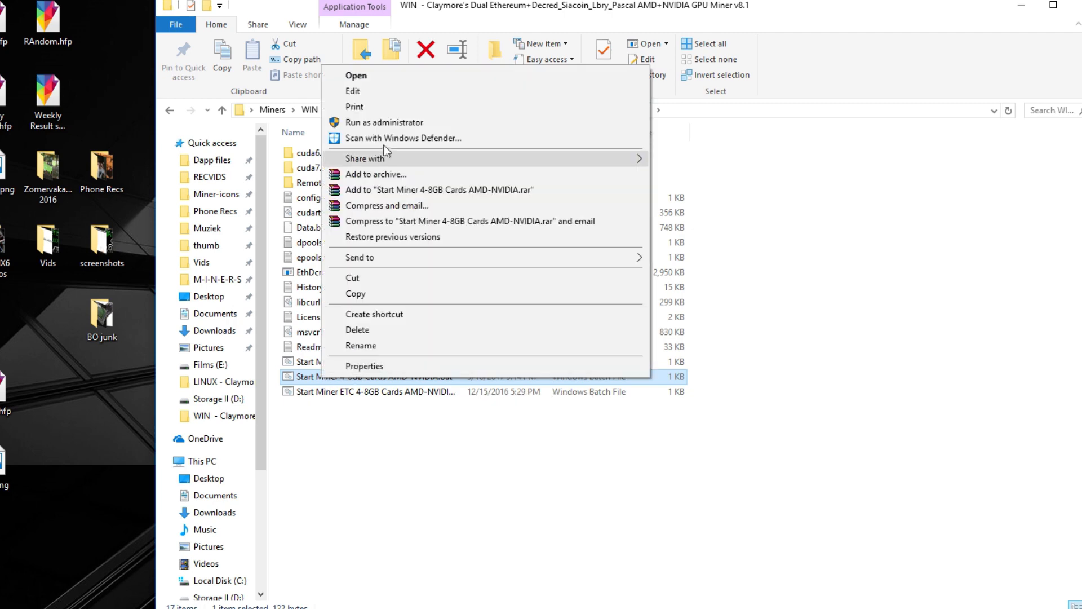
pyautogui.click(352, 91)
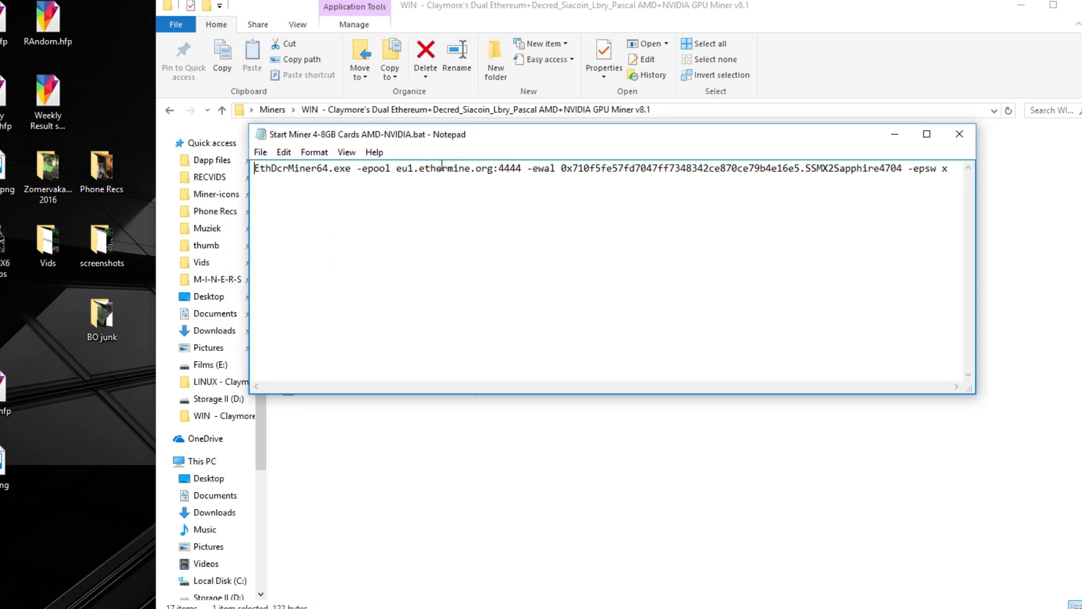
# - Change the -epool server prefix from eu1 to us1 ethermine and select the wallet address
pyautogui.doubleClick(403, 169)
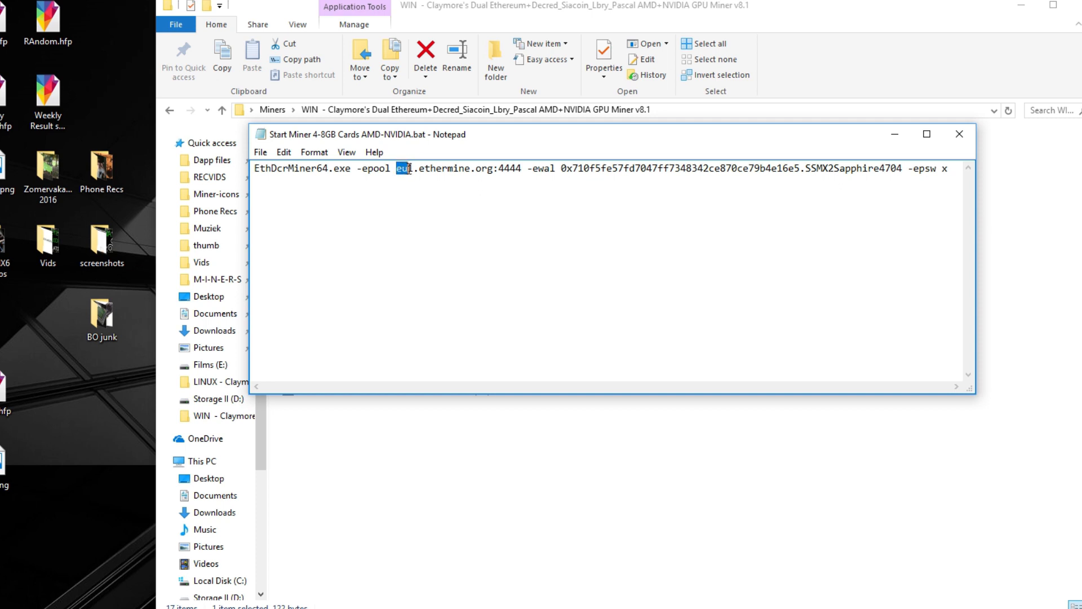
pyautogui.moveTo(400, 168); pyautogui.dragTo(526, 168)
pyautogui.write('s')
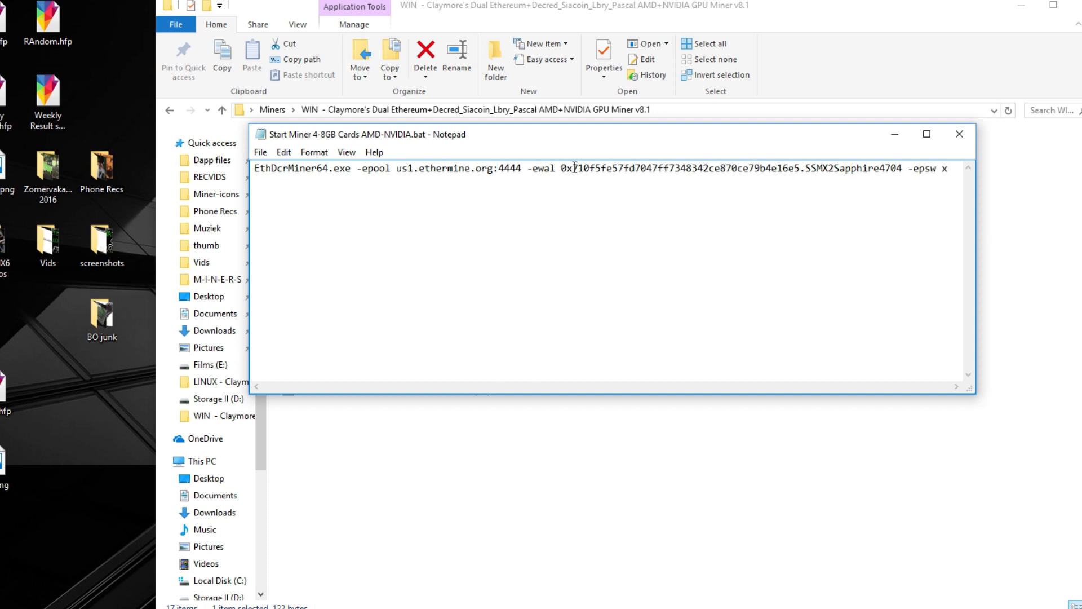
pyautogui.doubleClick(569, 168)
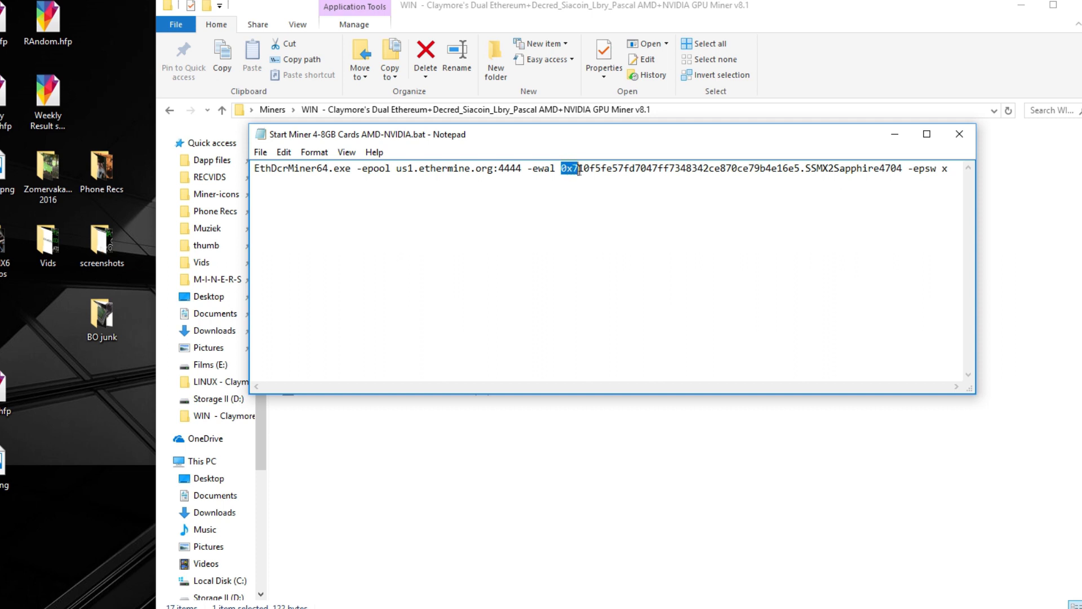
pyautogui.click(778, 170)
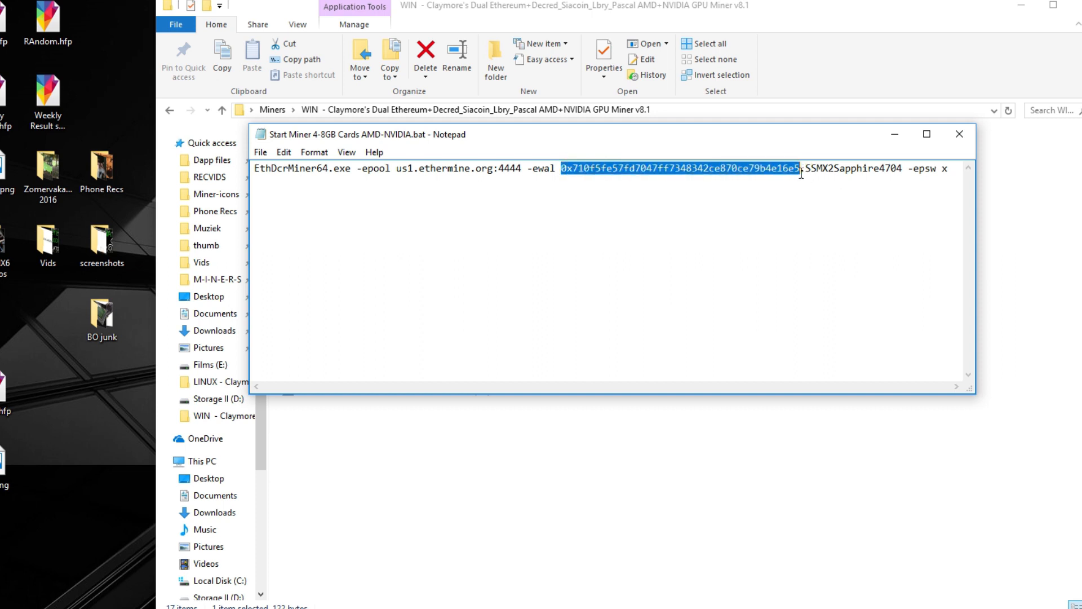
pyautogui.click(771, 168)
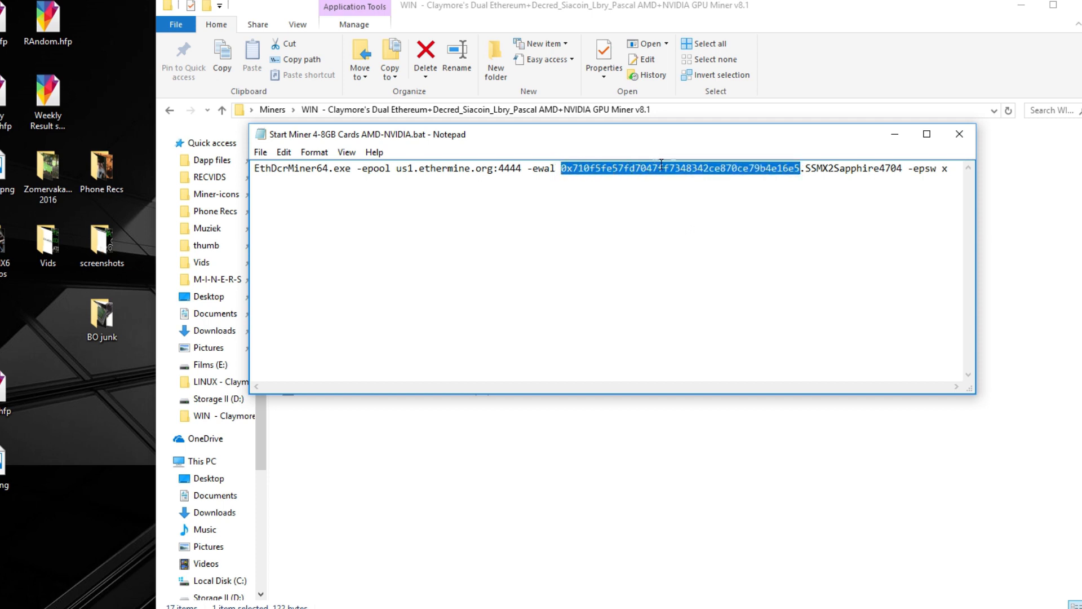
# - Rename the worker SSMX2Sapphire4704 to SSMX2Sapphire4708 and save the batch file
pyautogui.click(808, 168)
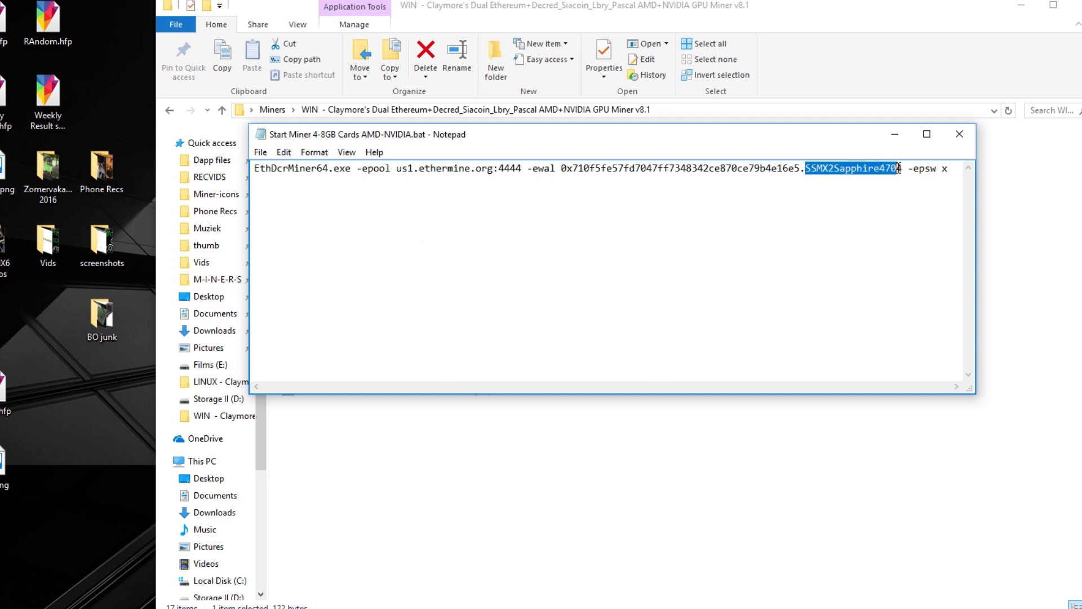
pyautogui.click(863, 169)
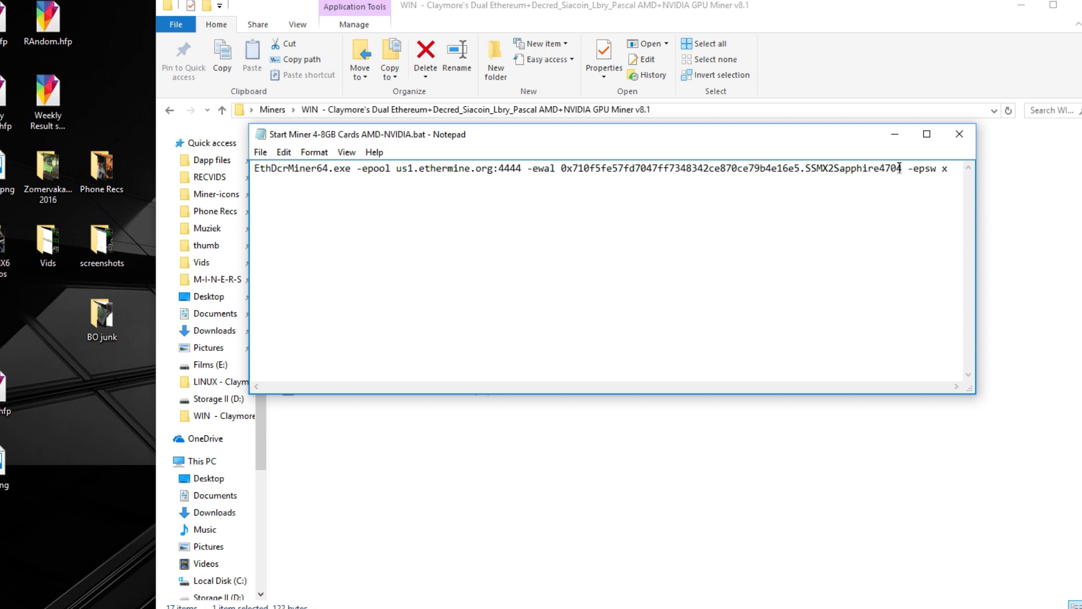
pyautogui.press('Backspace')
pyautogui.write('8')
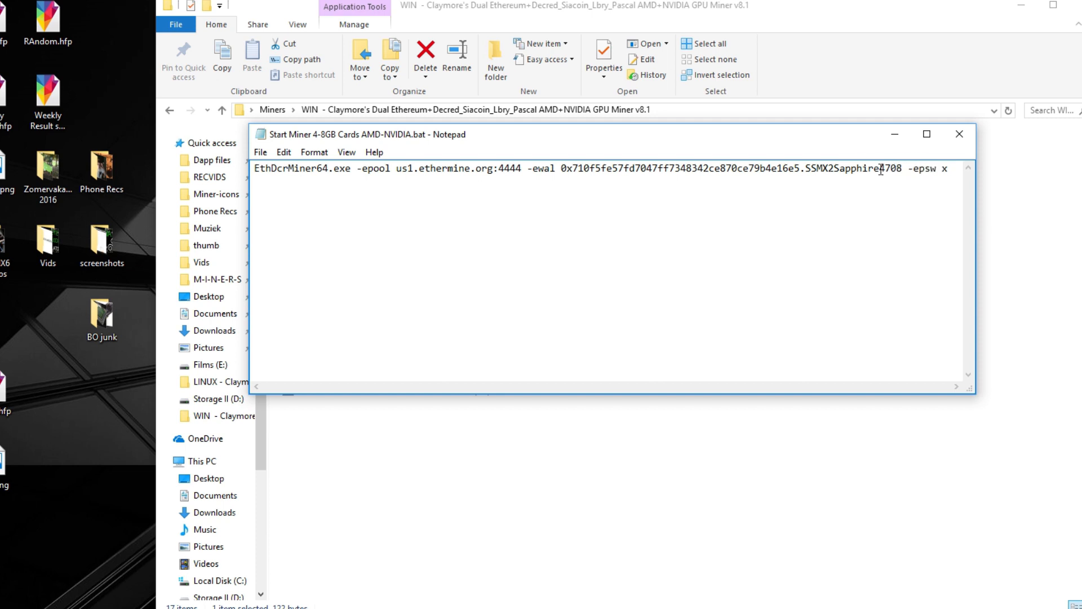
pyautogui.click(901, 169)
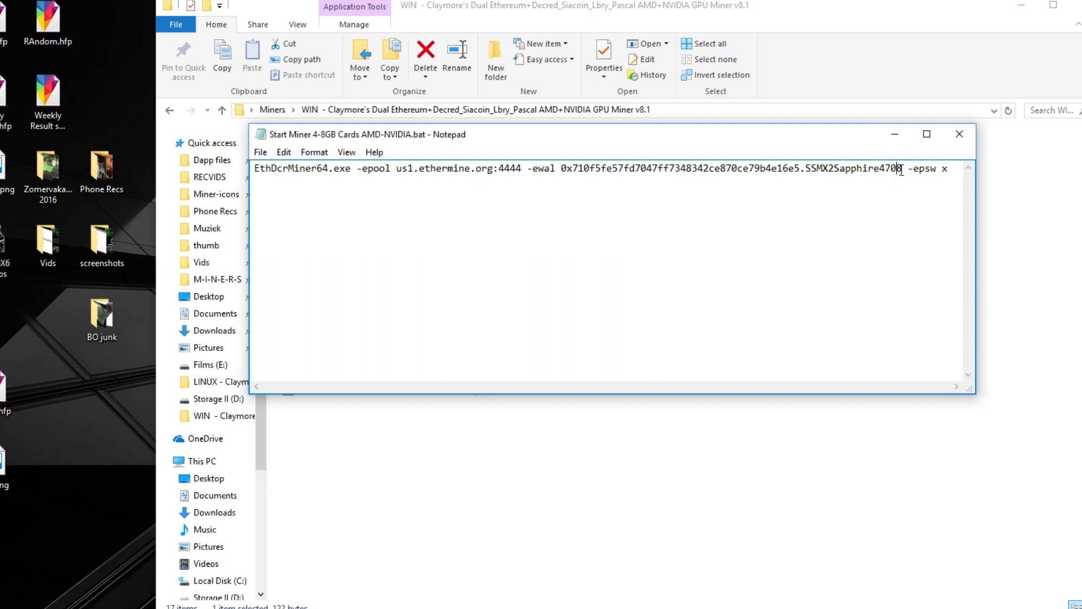
pyautogui.rightClick(897, 171)
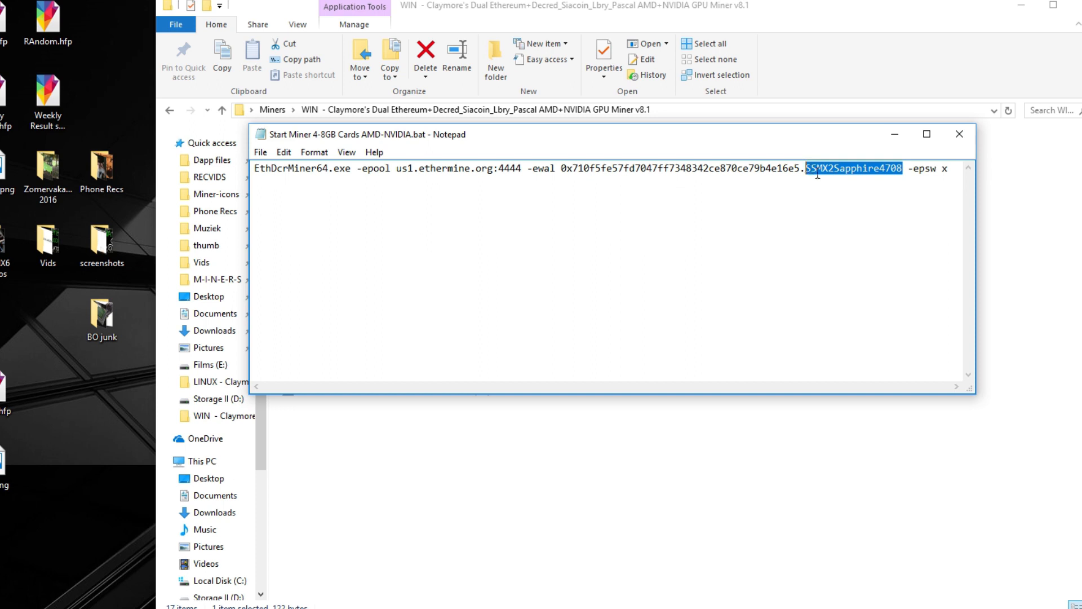
pyautogui.moveTo(855, 200)
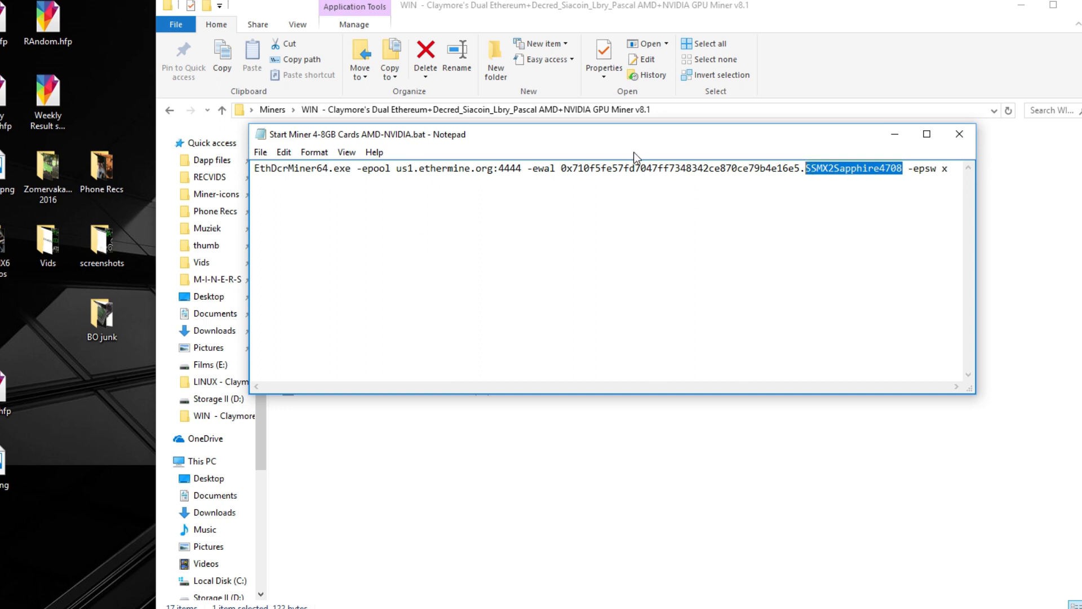
pyautogui.click(260, 152)
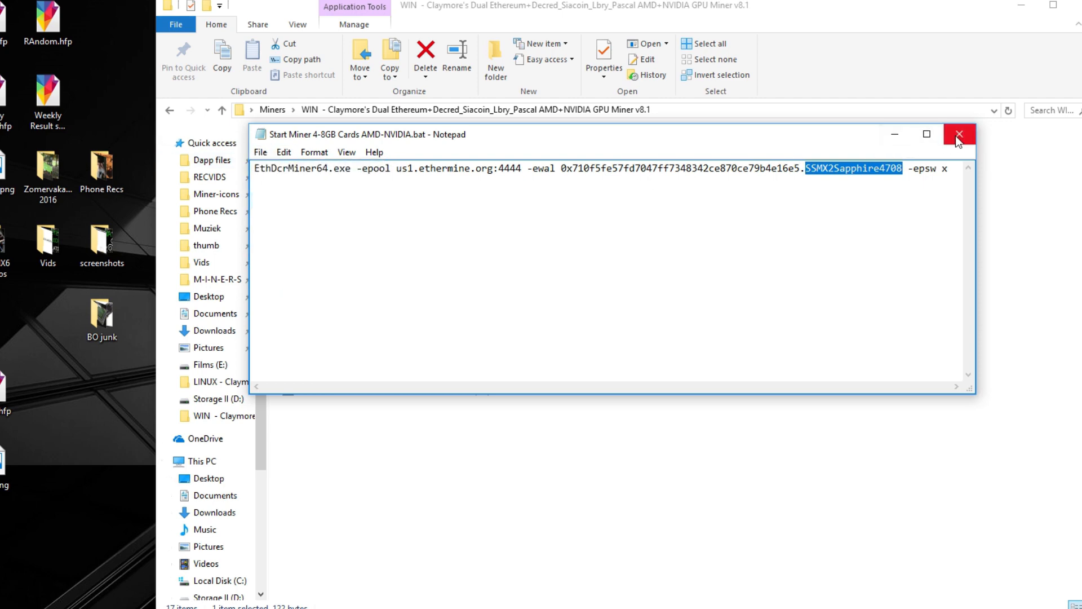
# - Close Notepad and run Start Miner 4-8GB Cards AMD-NVIDIA.bat in a console
pyautogui.click(959, 134)
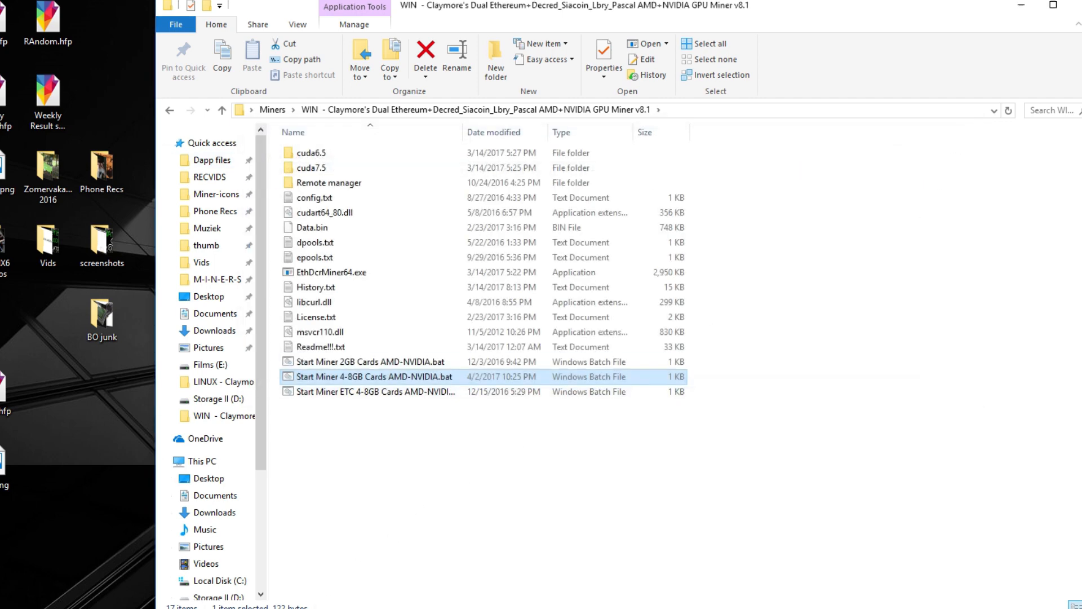
pyautogui.doubleClick(375, 376)
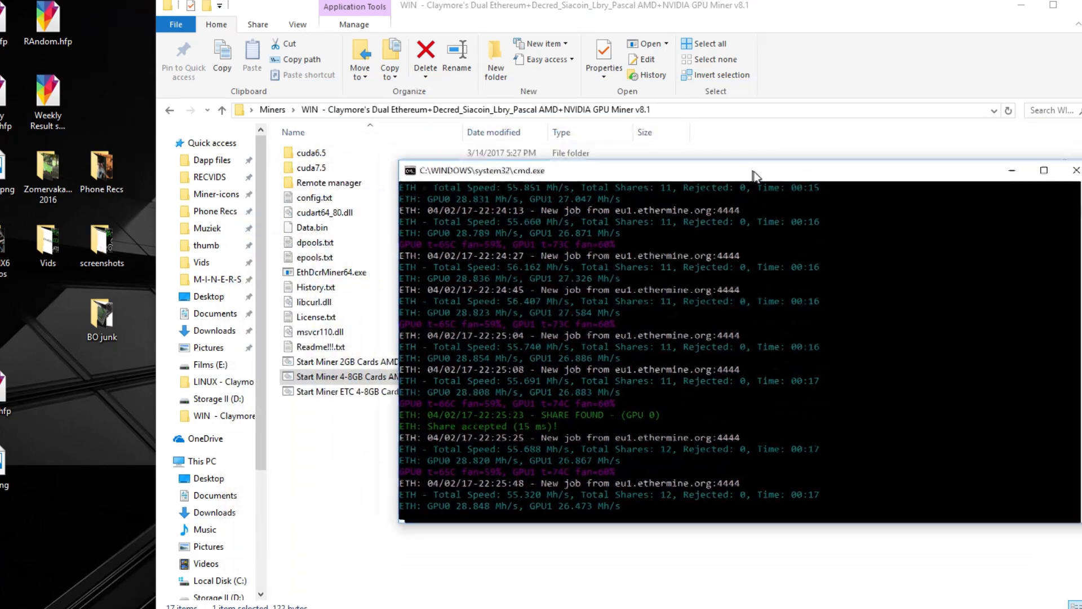
pyautogui.moveTo(755, 171); pyautogui.dragTo(633, 173)
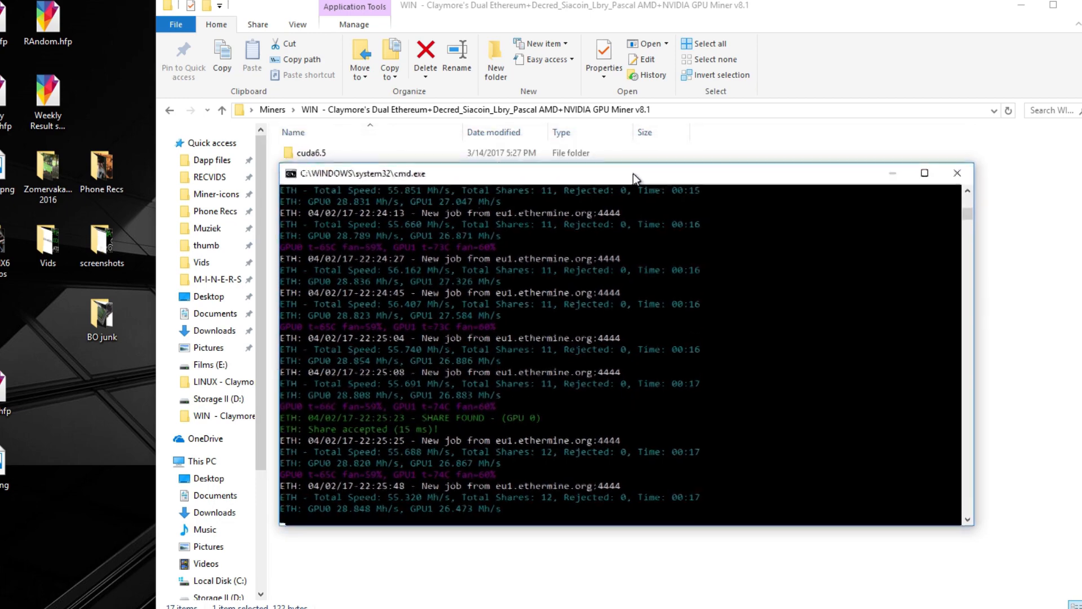
pyautogui.moveTo(635, 173); pyautogui.dragTo(670, 111)
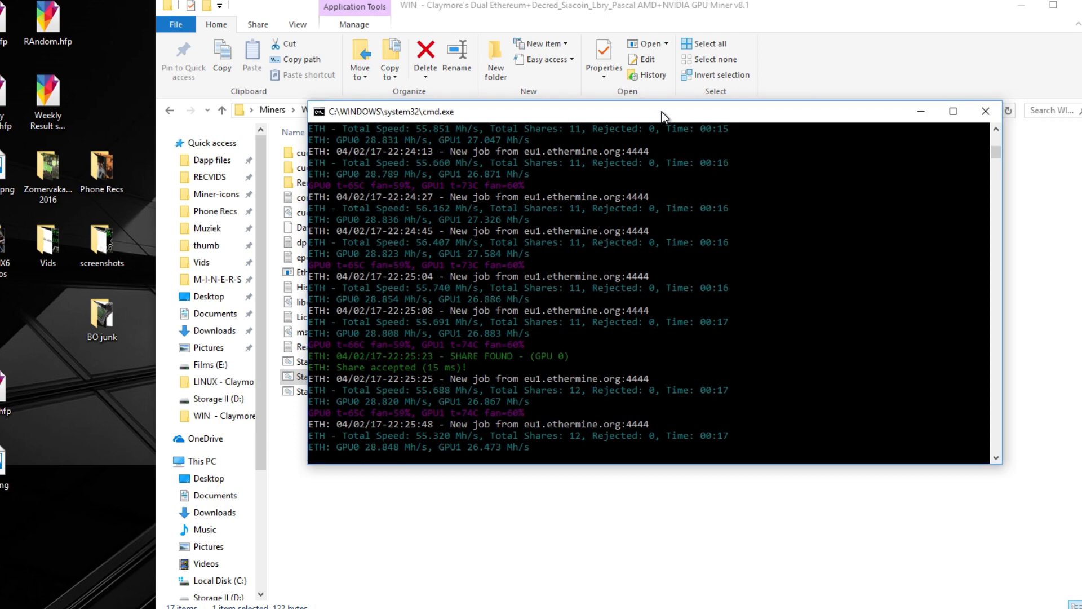
pyautogui.moveTo(663, 111); pyautogui.dragTo(677, 150)
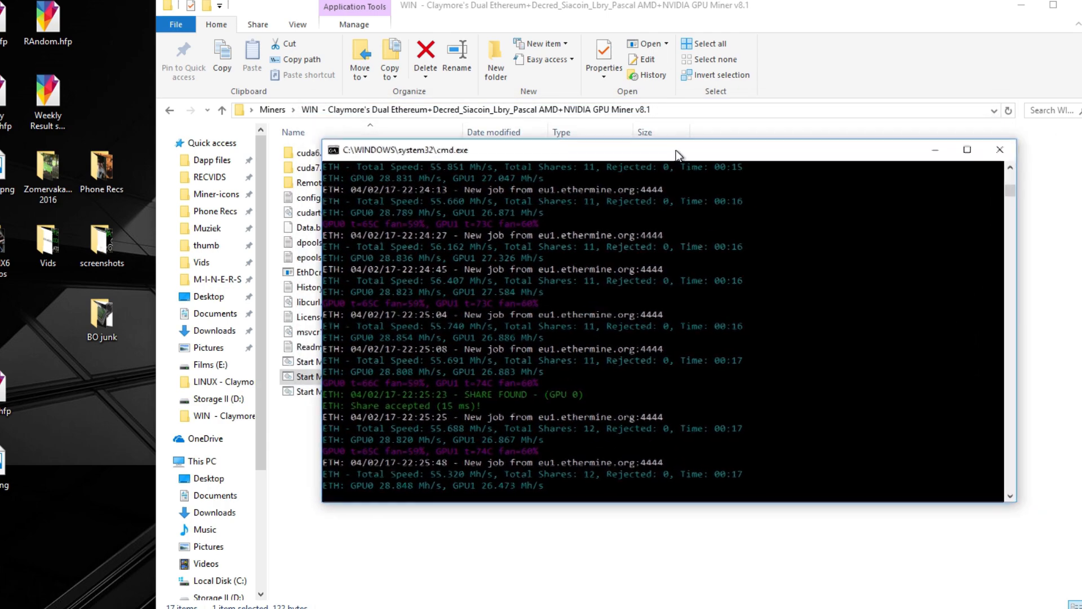